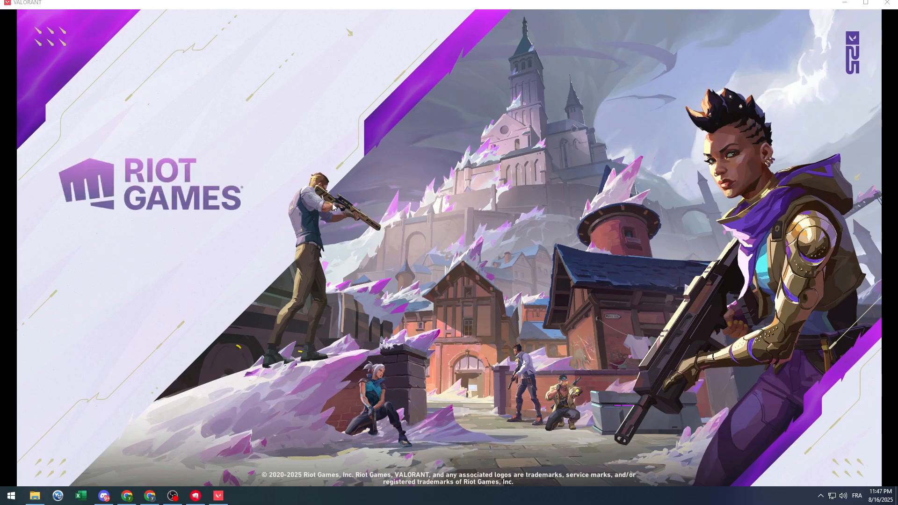
mouse_move(297, 280)
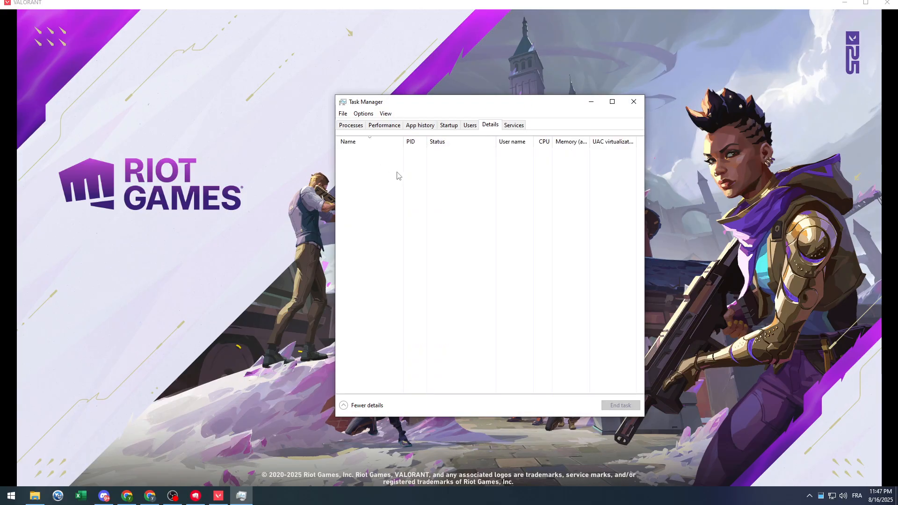
Open the right-click options for VALORANT.exe in Task Manager's Details list.
right_click(363, 258)
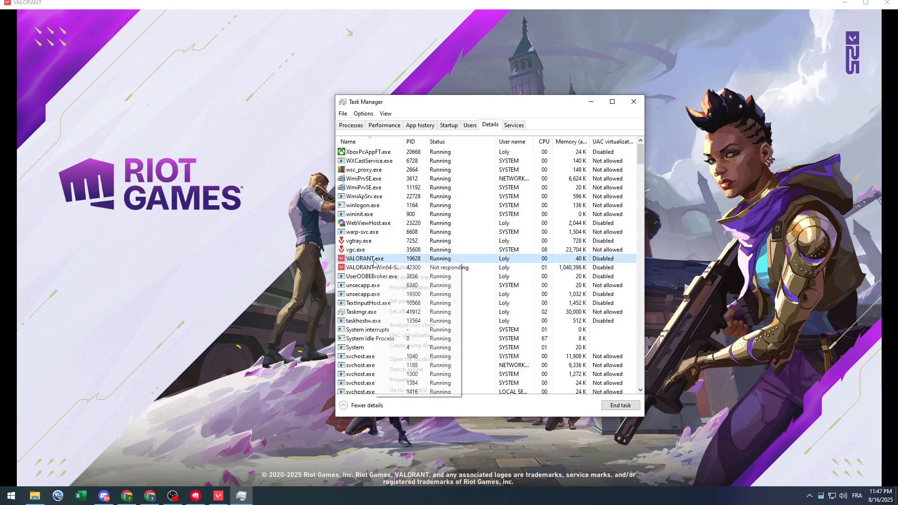
mouse_move(402, 301)
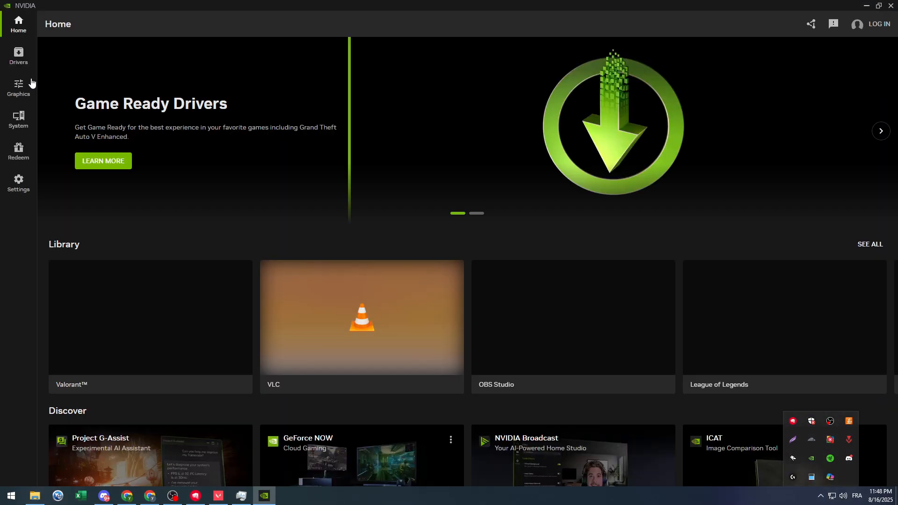
Start an express install of Game Ready Driver 580.97 from NVIDIA App's Drivers page.
click(18, 56)
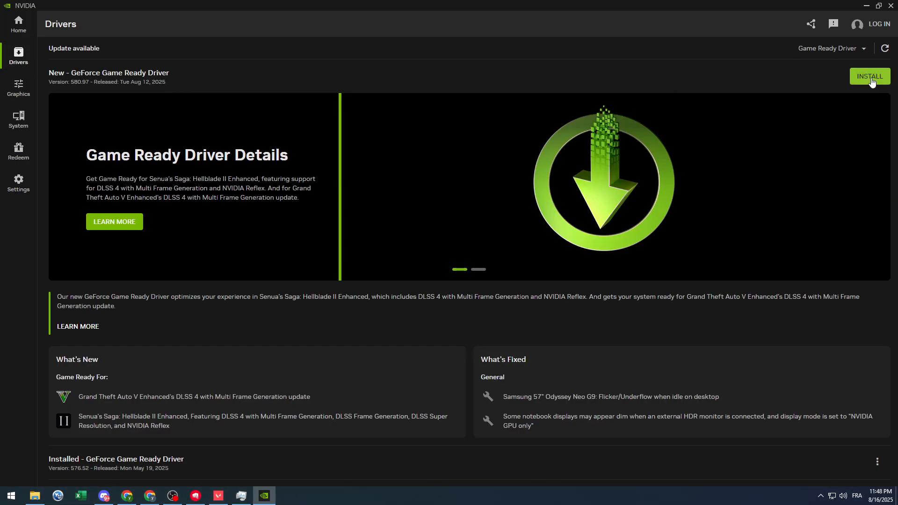
click(868, 76)
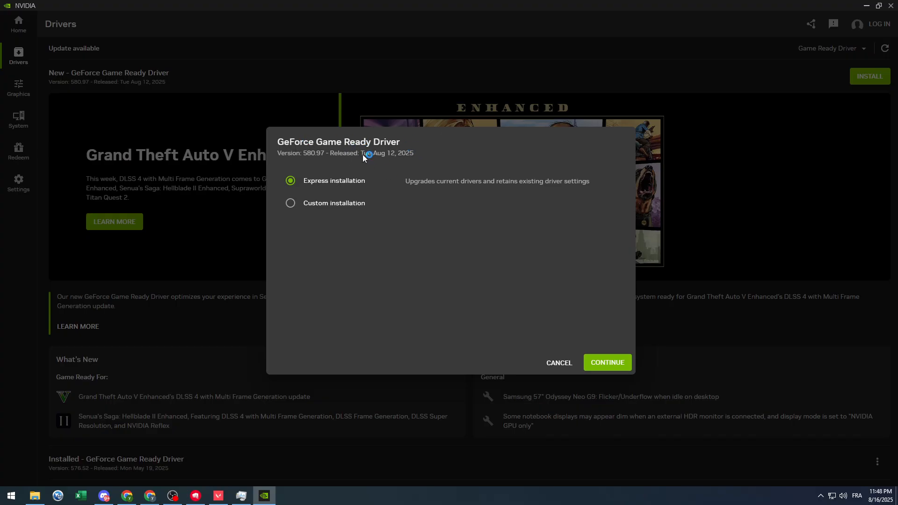
click(605, 362)
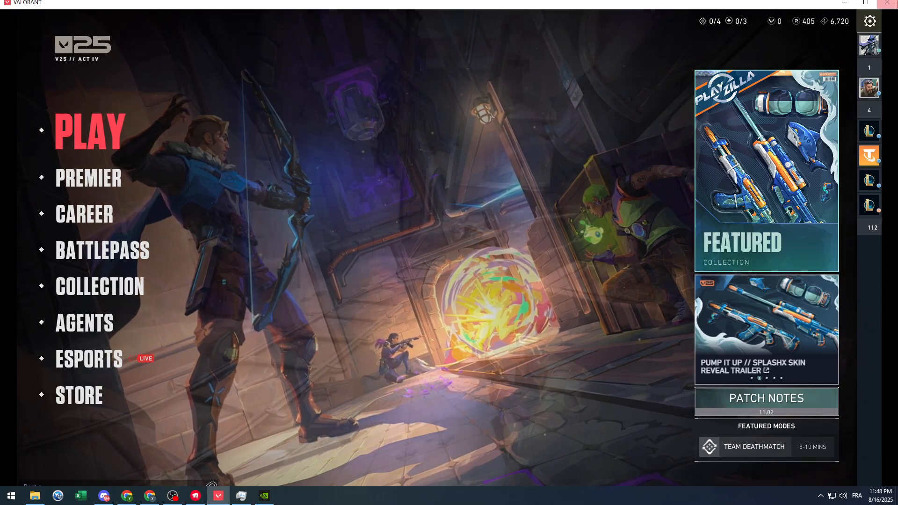
Review Valorant's Video graphics quality, then reopen settings at Video General for display mode and FPS limits.
click(869, 21)
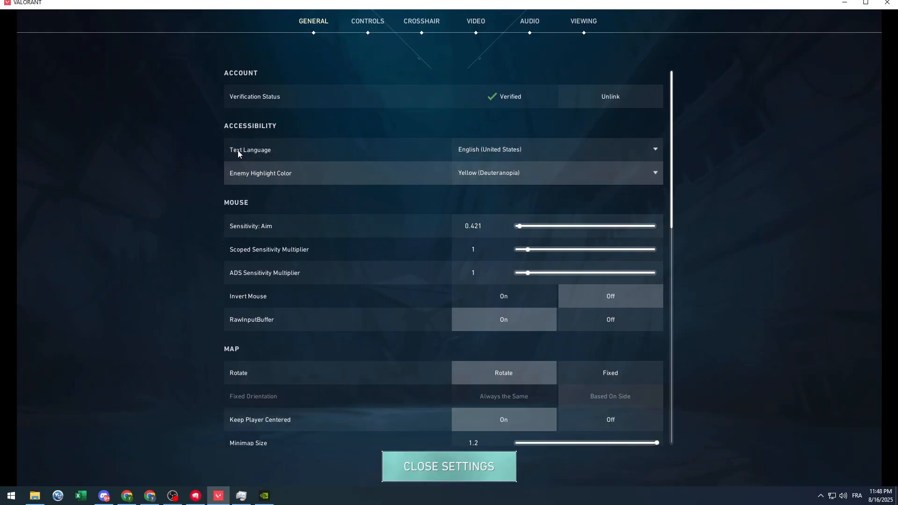
click(475, 21)
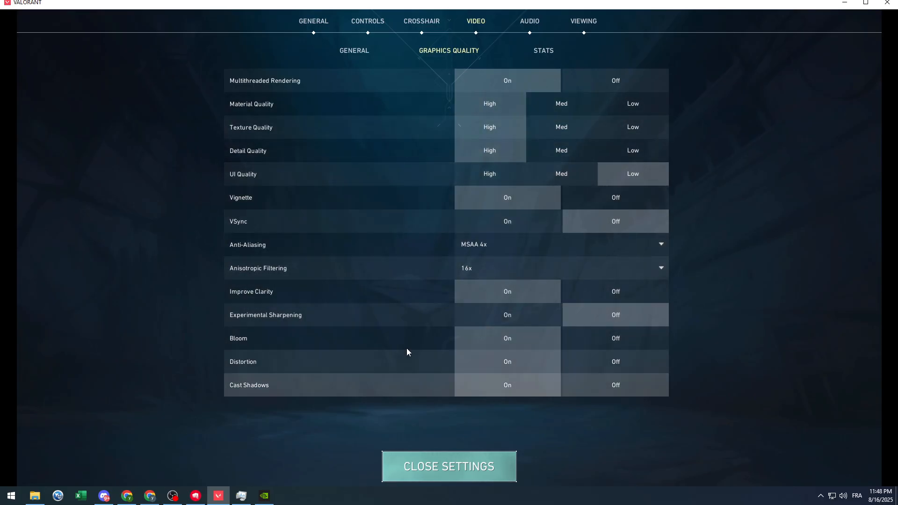
click(448, 466)
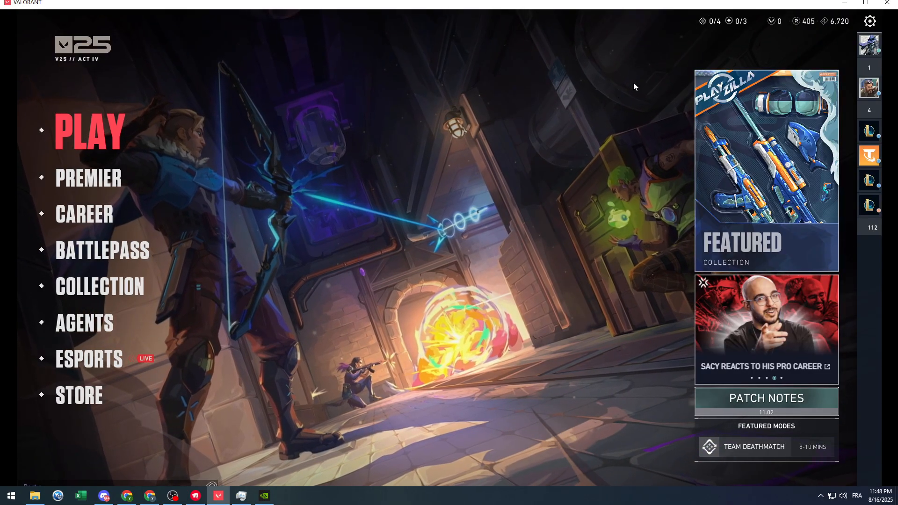
click(869, 21)
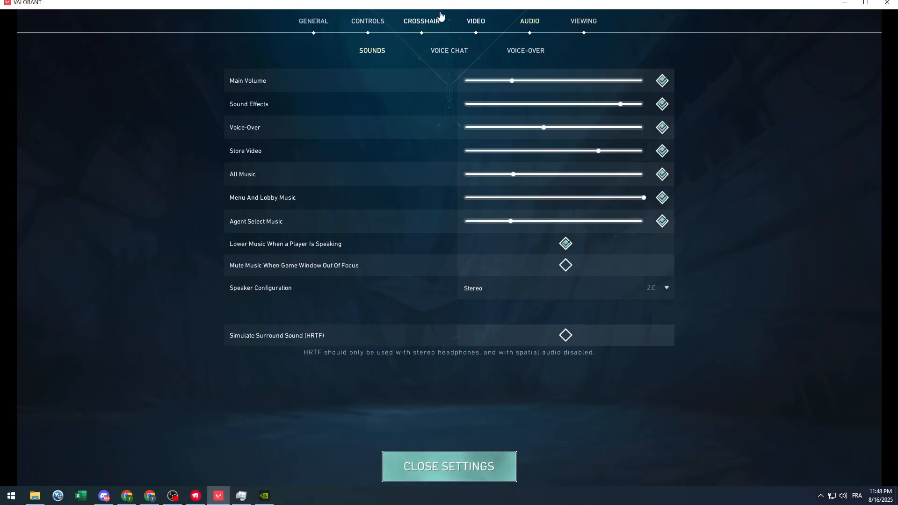
click(474, 21)
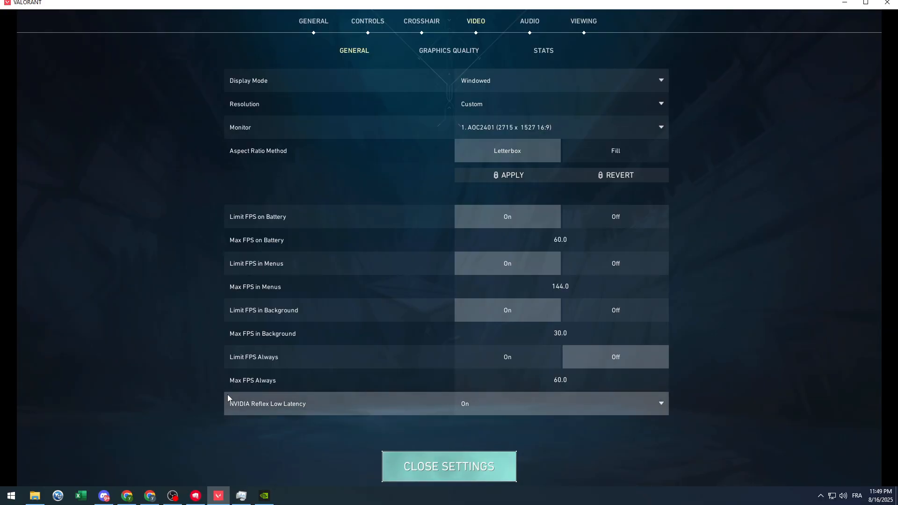
mouse_move(340, 487)
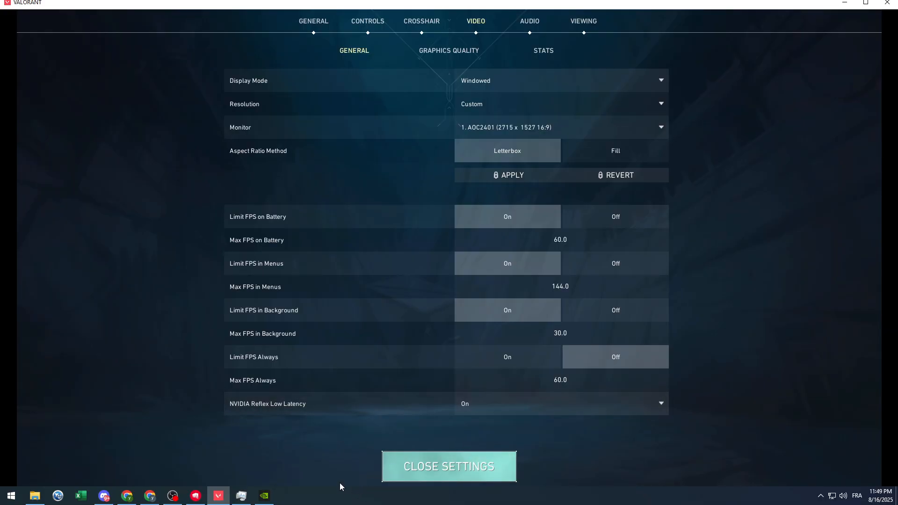
mouse_move(312, 441)
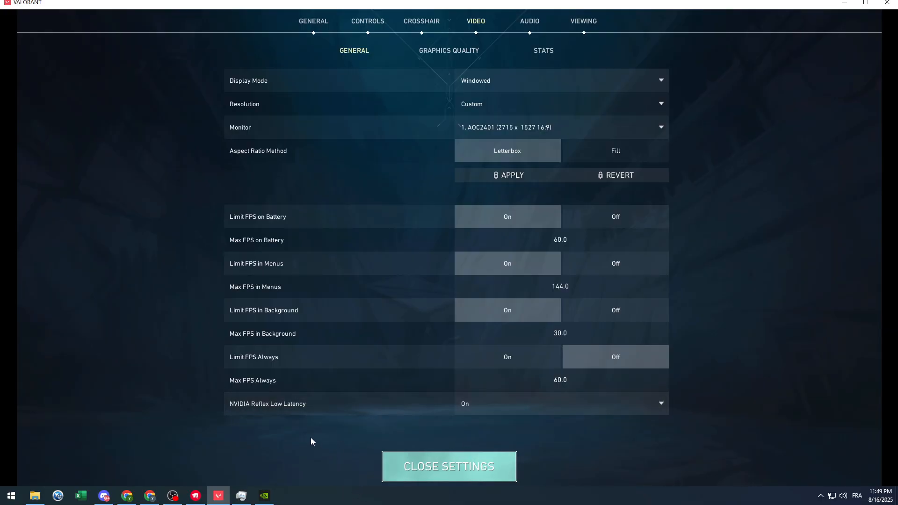
mouse_move(306, 446)
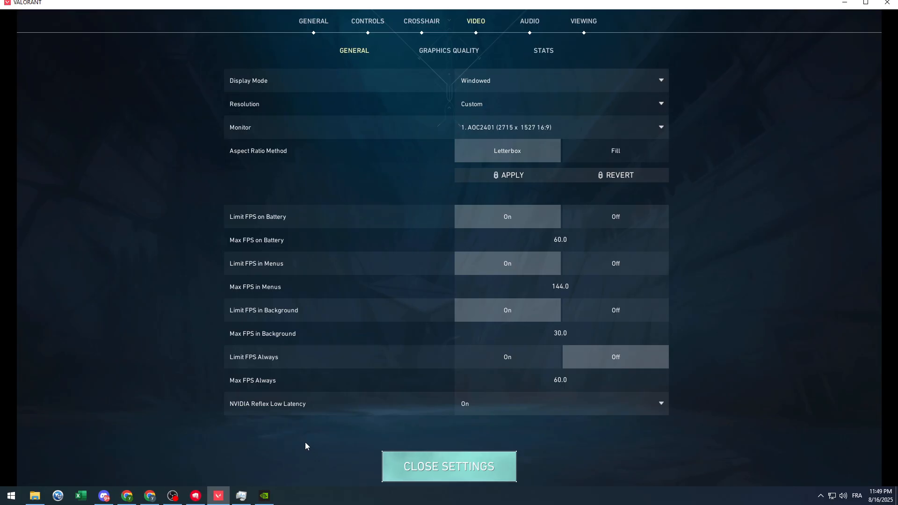
mouse_move(637, 376)
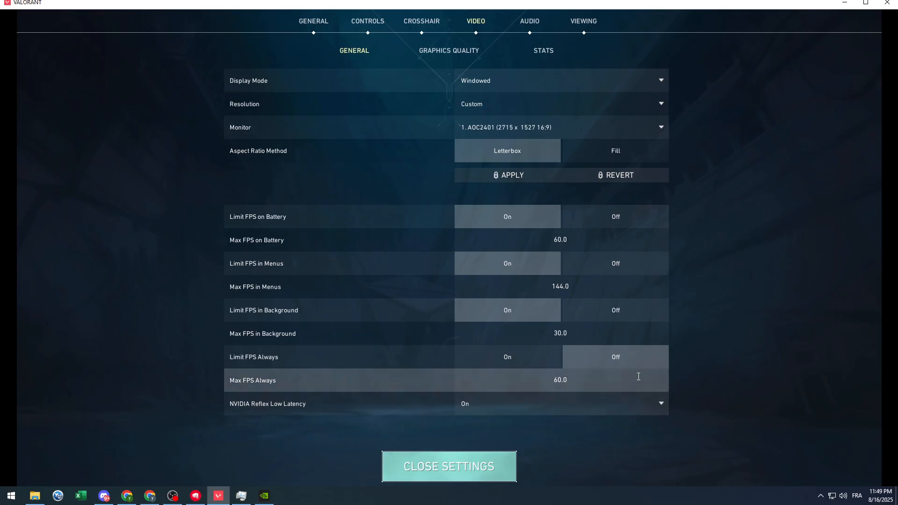
mouse_move(821, 169)
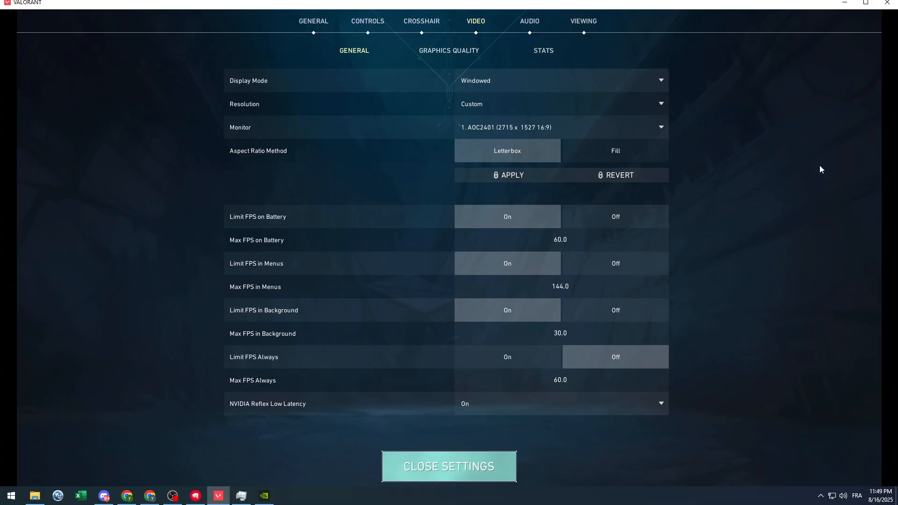